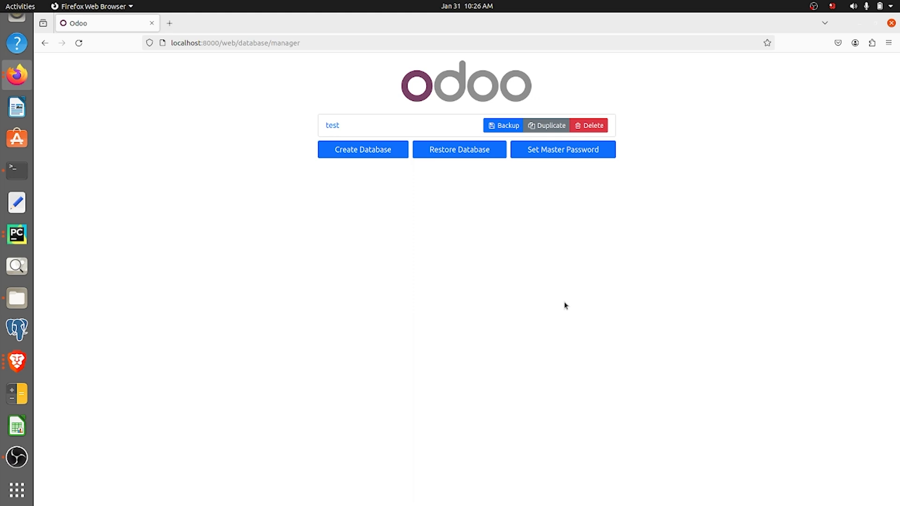
pyautogui.moveTo(584, 194)
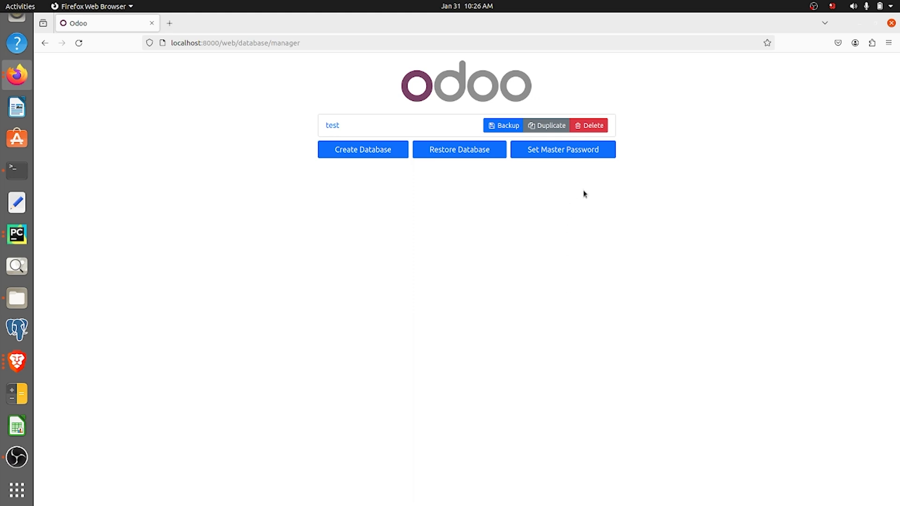
pyautogui.moveTo(612, 199)
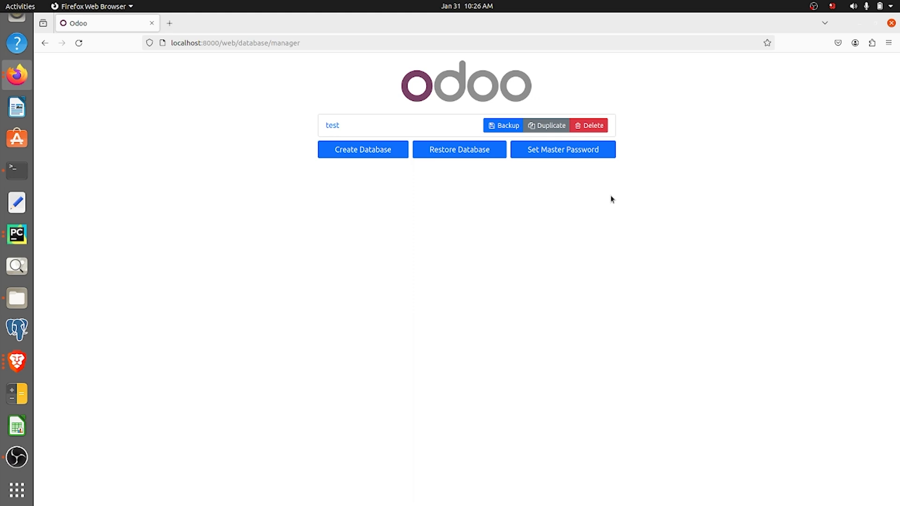
pyautogui.moveTo(493, 106)
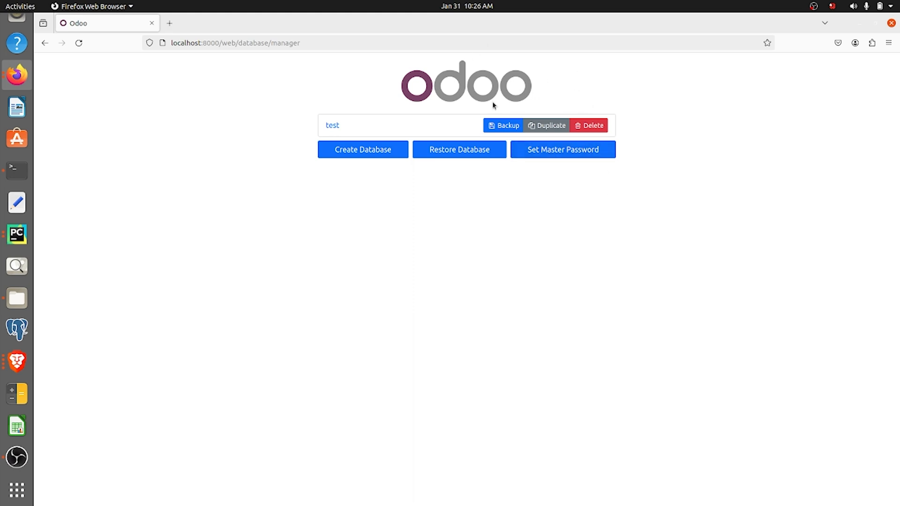
pyautogui.moveTo(335, 127)
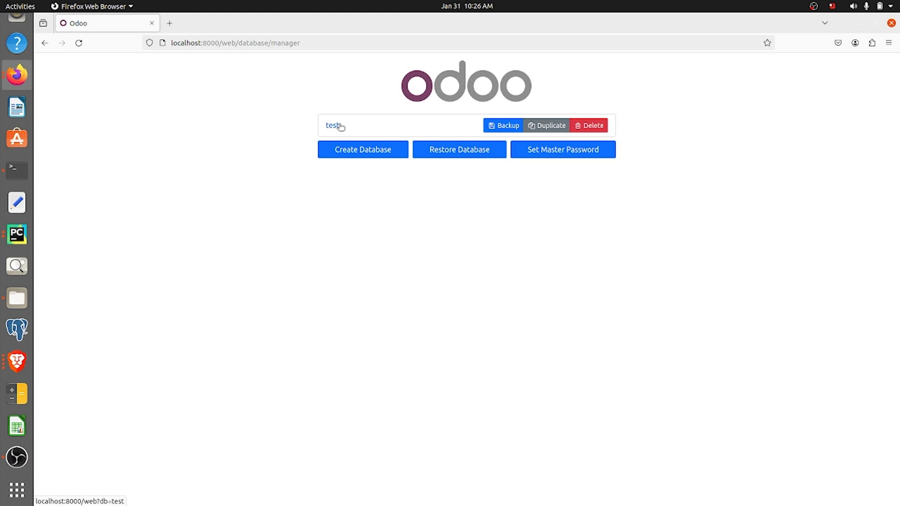
# Step: Sign into the test database as Administrator and enable developer mode with ?debug=1
pyautogui.click(332, 126)
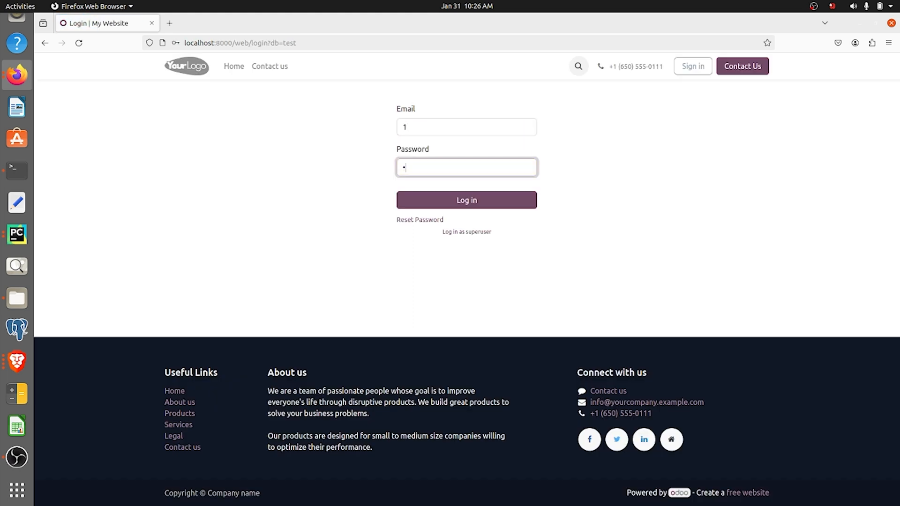
pyautogui.click(466, 200)
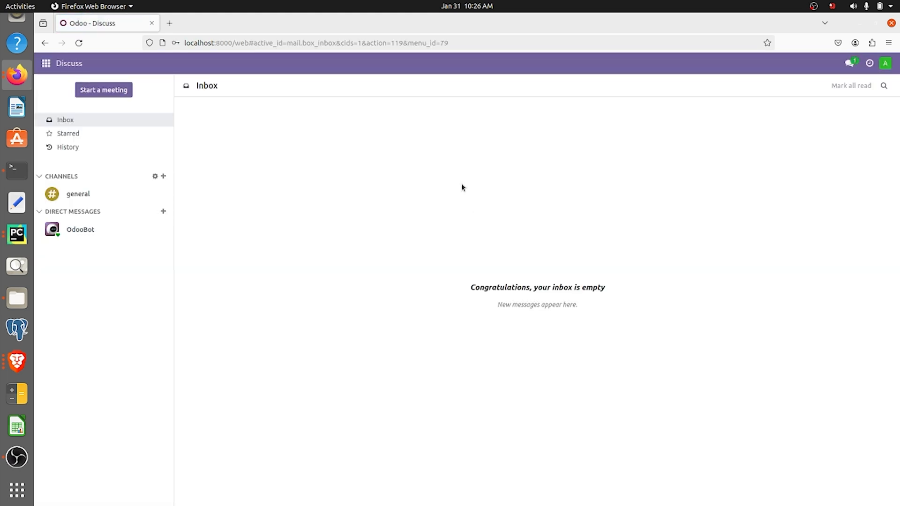
pyautogui.moveTo(427, 77)
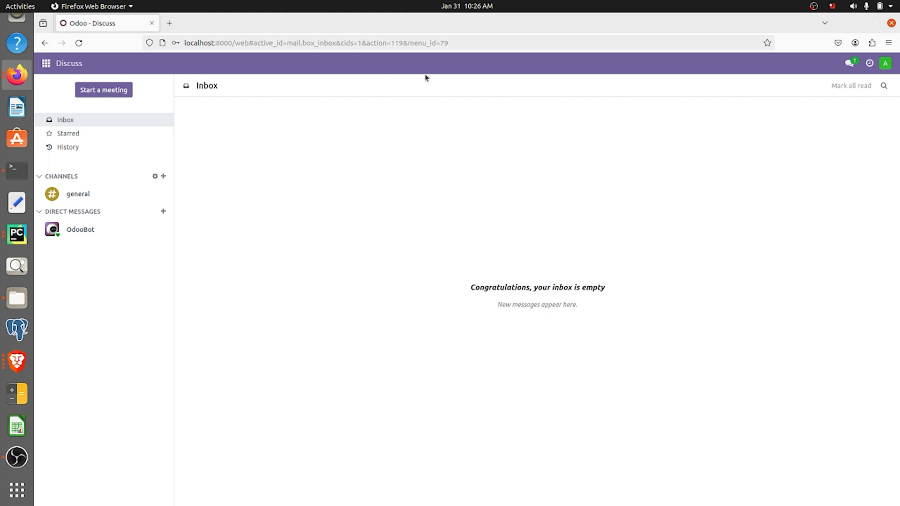
pyautogui.click(315, 43)
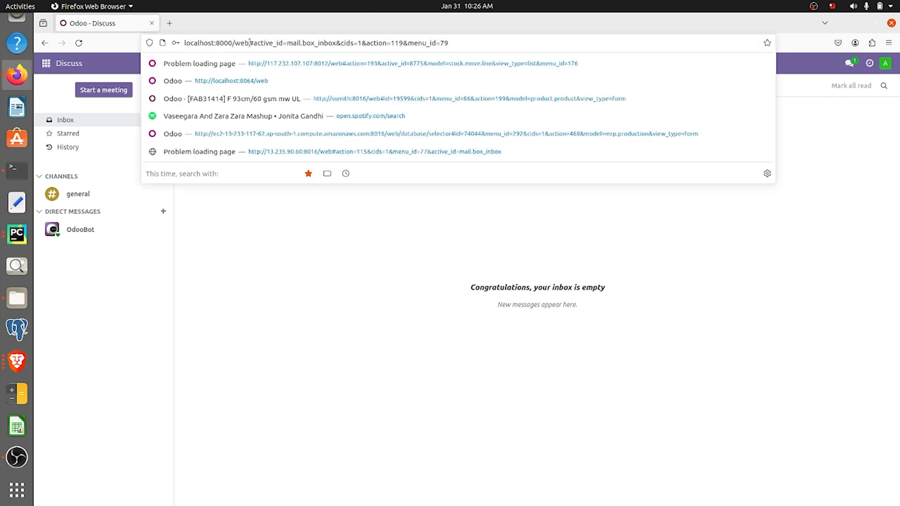
pyautogui.moveTo(312, 80)
pyautogui.write('?debug=1')
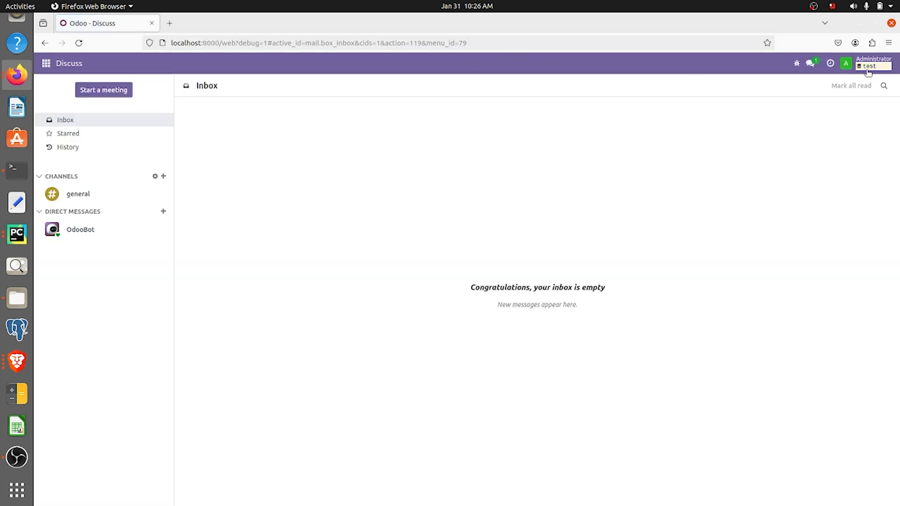
pyautogui.click(869, 63)
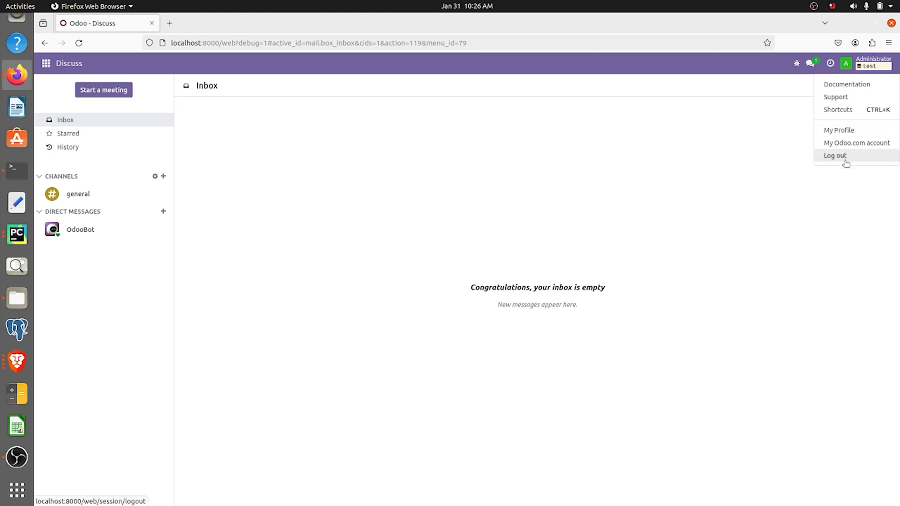
# Step: Log out and go to localhost:8000/web/database/manager
pyautogui.click(835, 156)
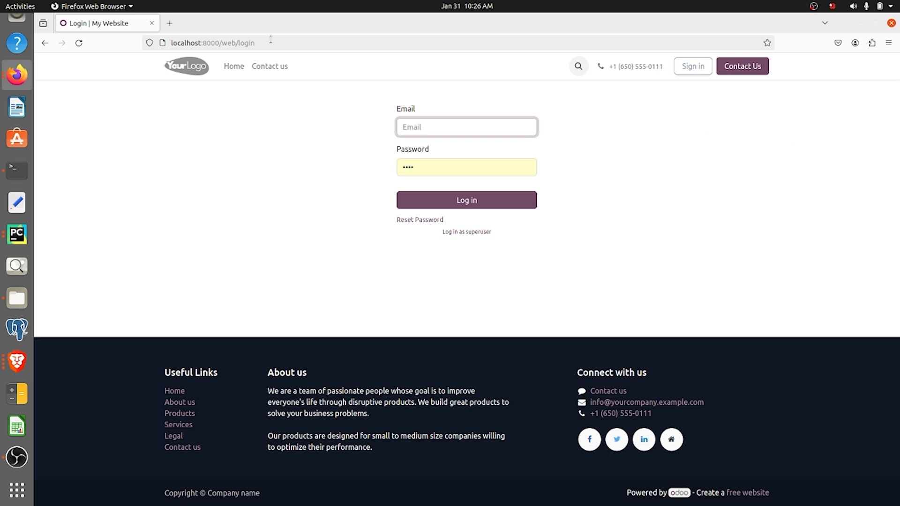
pyautogui.click(212, 42)
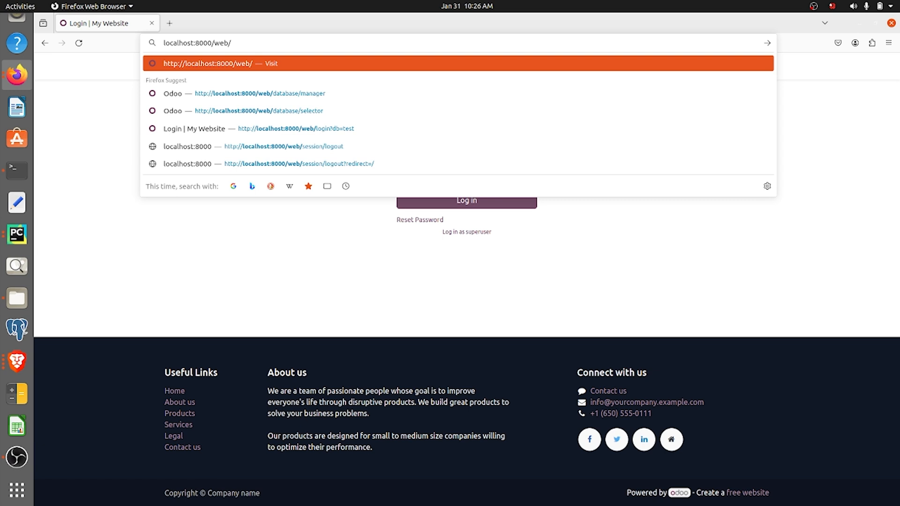
pyautogui.click(259, 93)
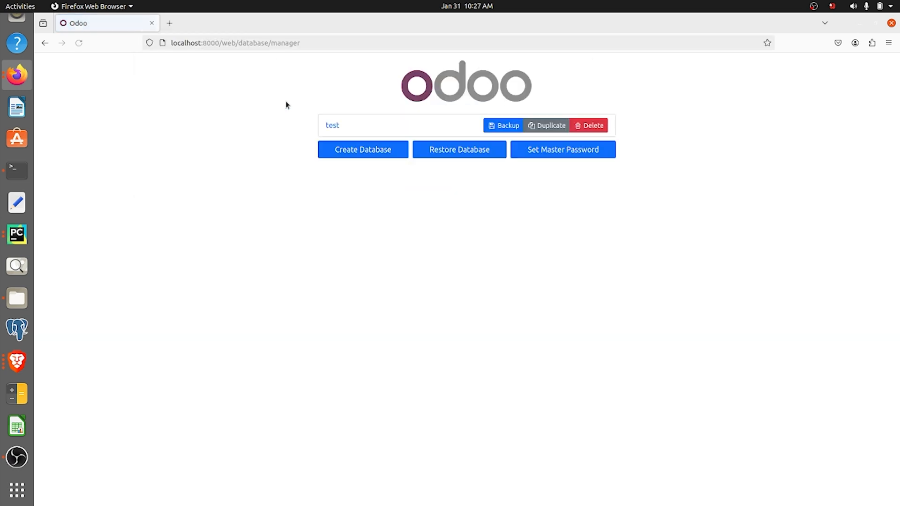
pyautogui.click(235, 43)
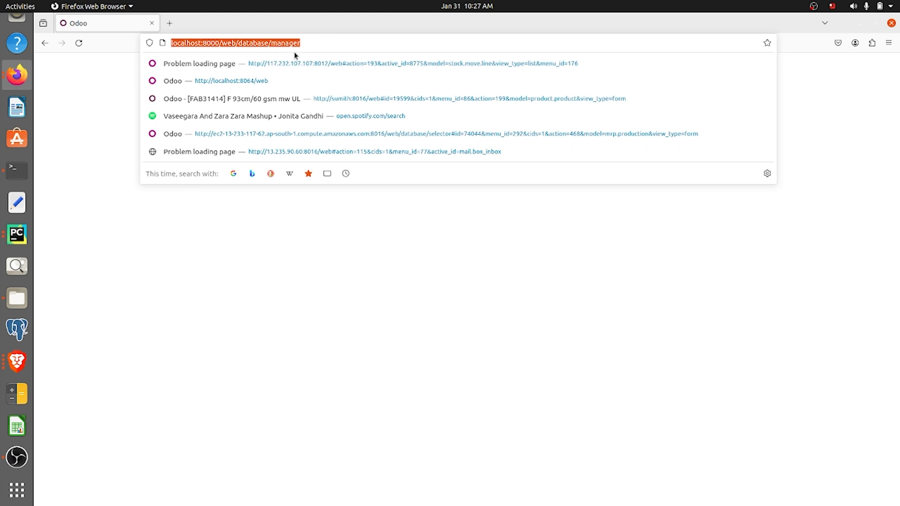
pyautogui.moveTo(340, 37)
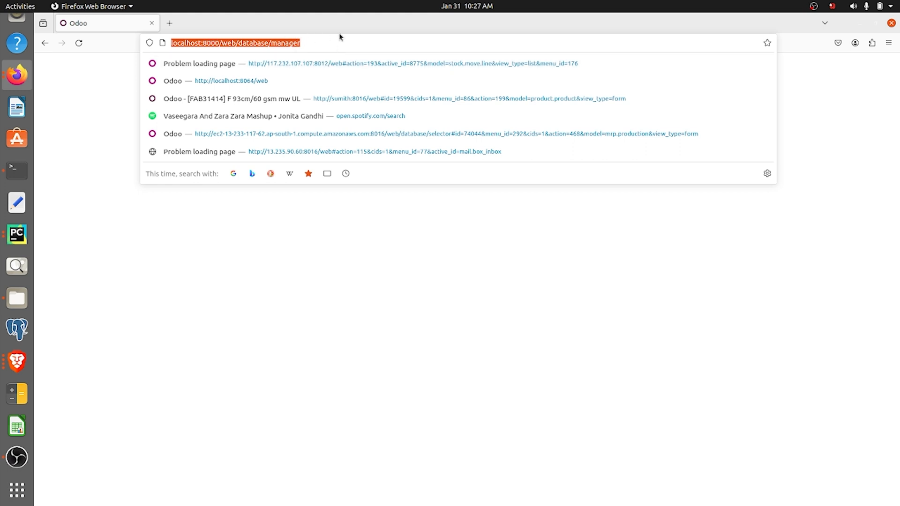
pyautogui.press('Return')
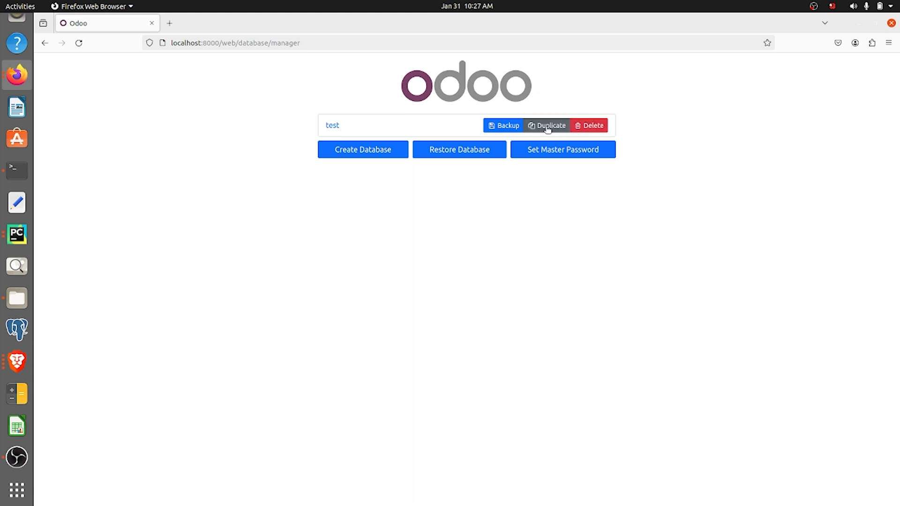
pyautogui.moveTo(369, 130)
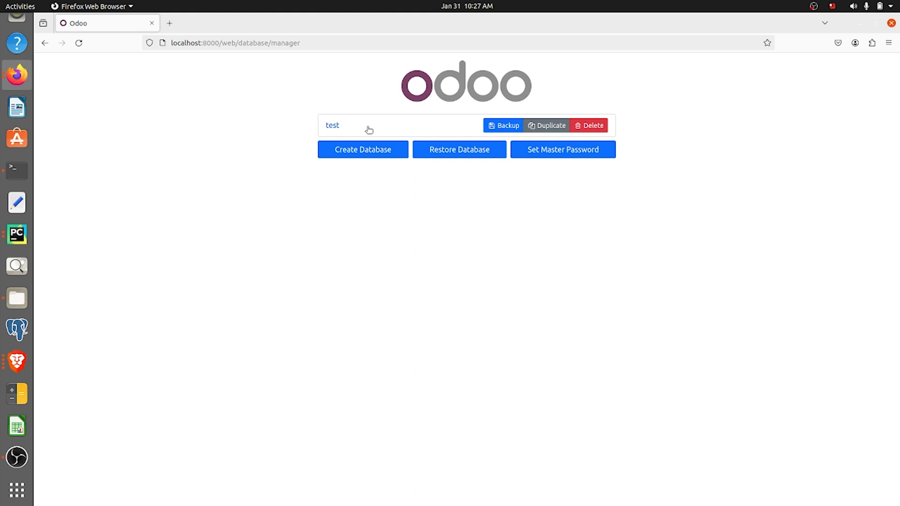
pyautogui.moveTo(558, 125)
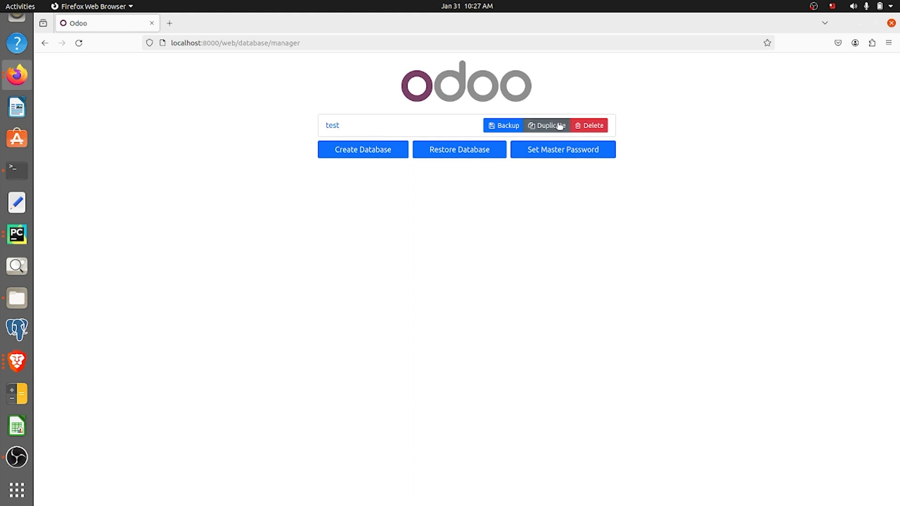
# Step: Start duplicating test, enter the master password and name the copy 'test_duplicate'
pyautogui.click(546, 125)
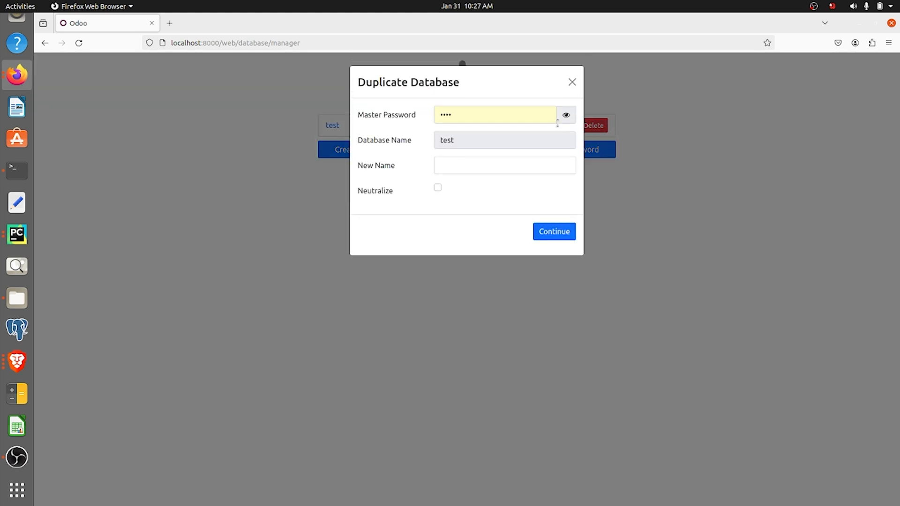
pyautogui.click(494, 114)
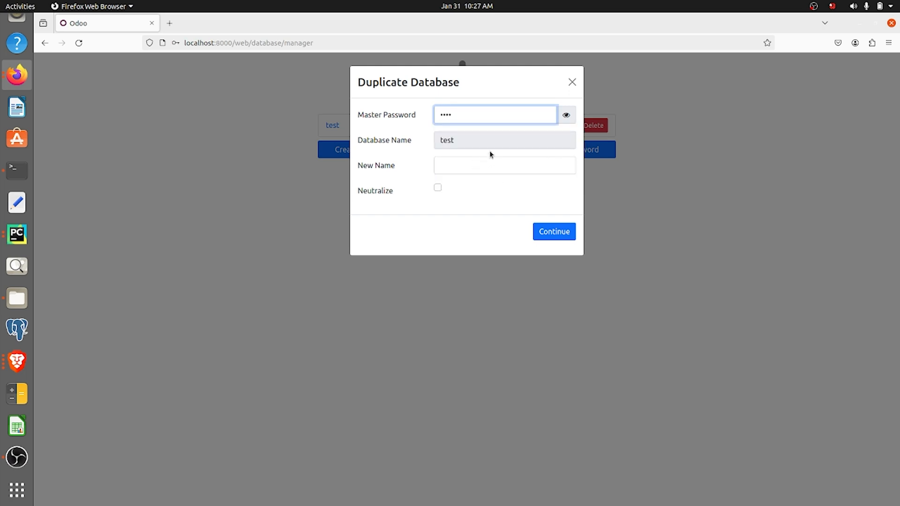
pyautogui.click(504, 140)
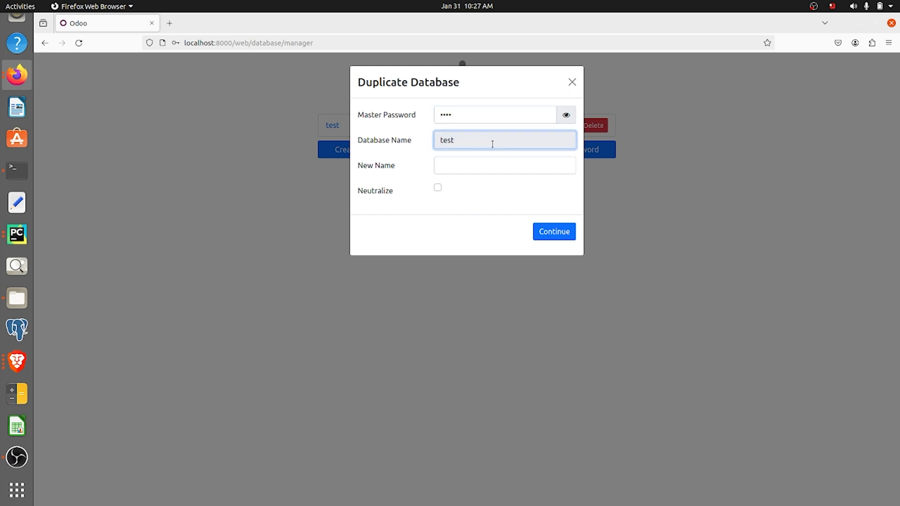
pyautogui.write('tes')
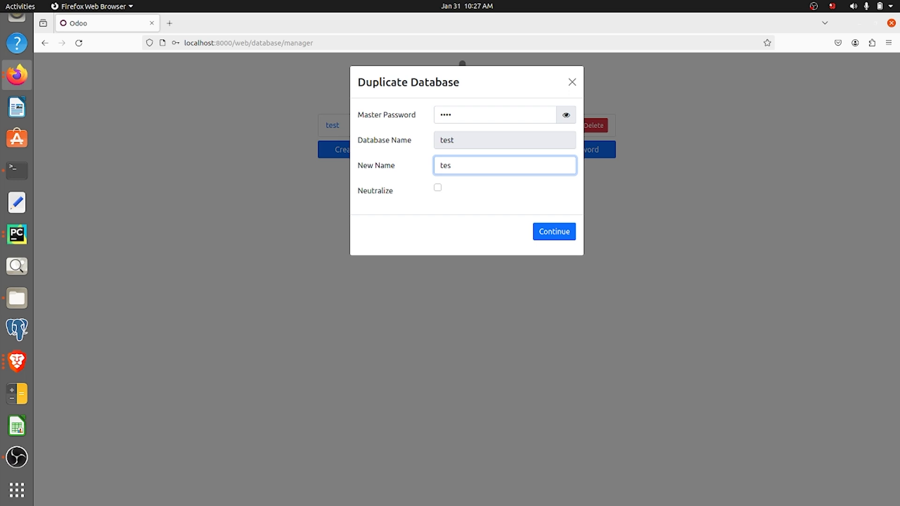
pyautogui.write('t_dupl')
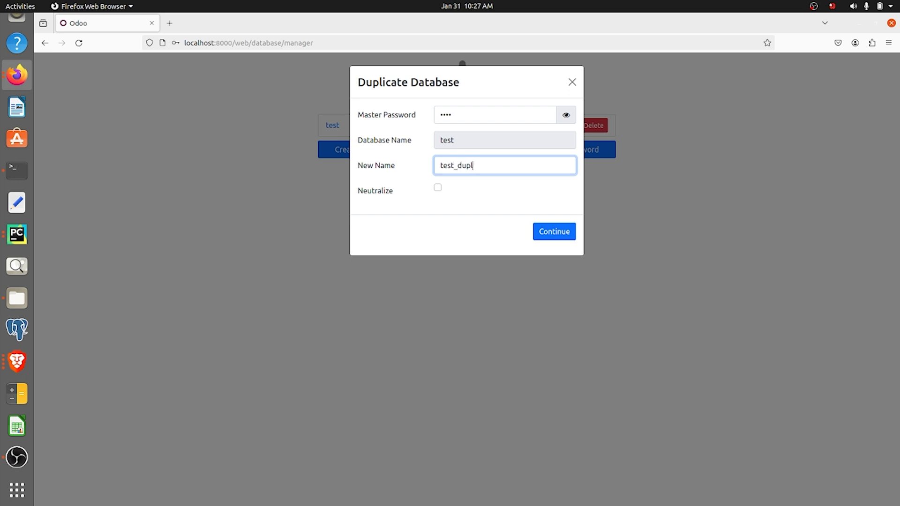
pyautogui.write('icate')
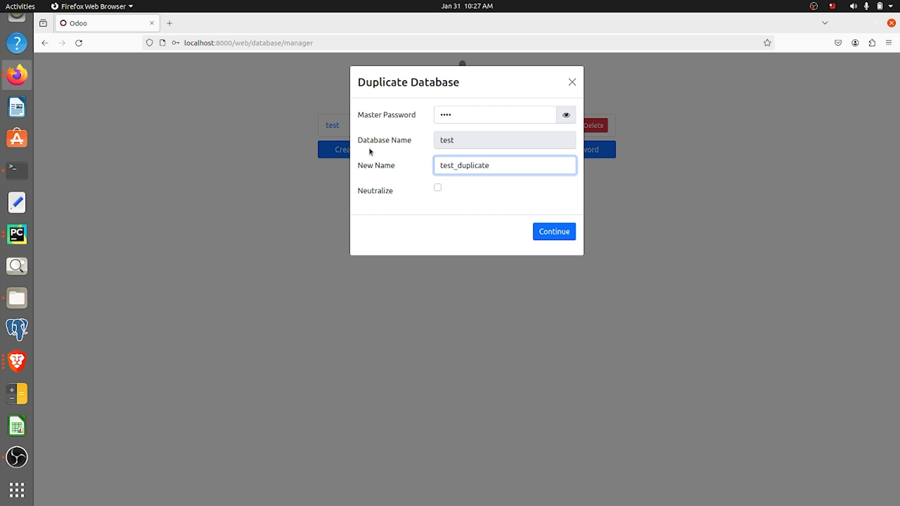
pyautogui.click(504, 140)
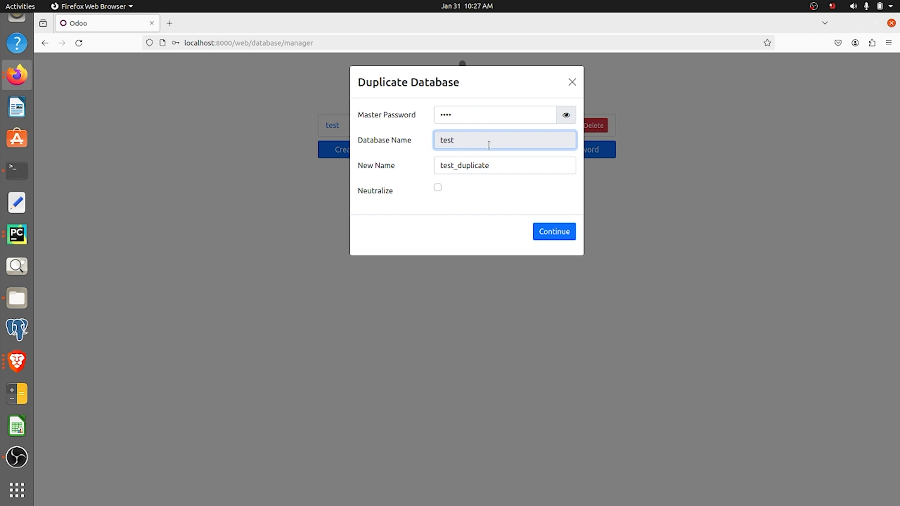
pyautogui.moveTo(465, 172)
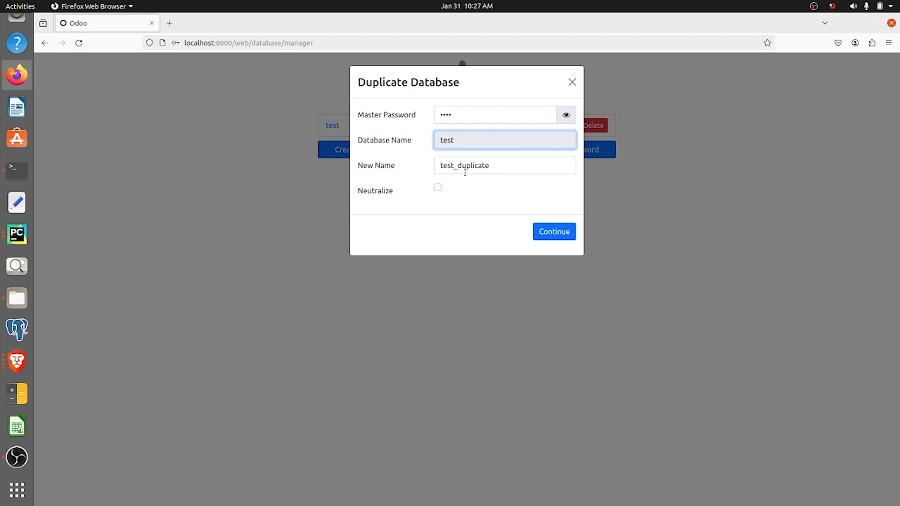
pyautogui.moveTo(452, 182)
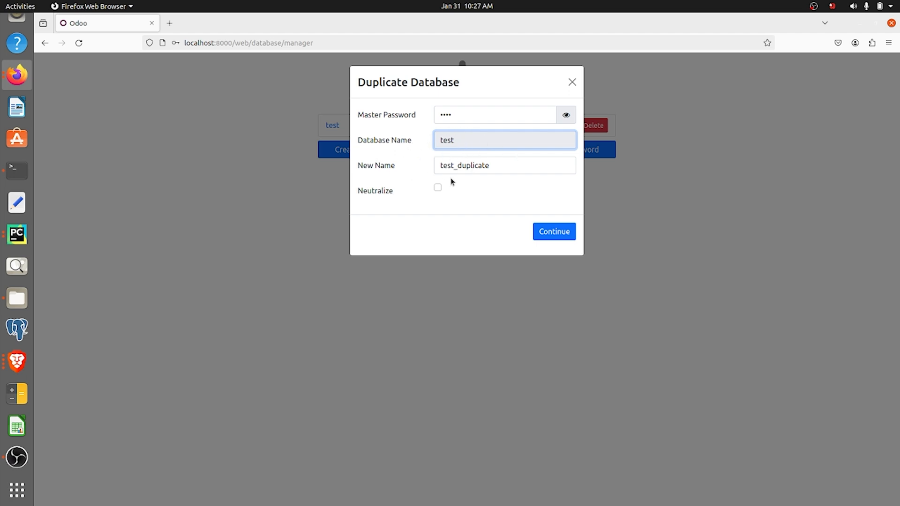
pyautogui.moveTo(409, 177)
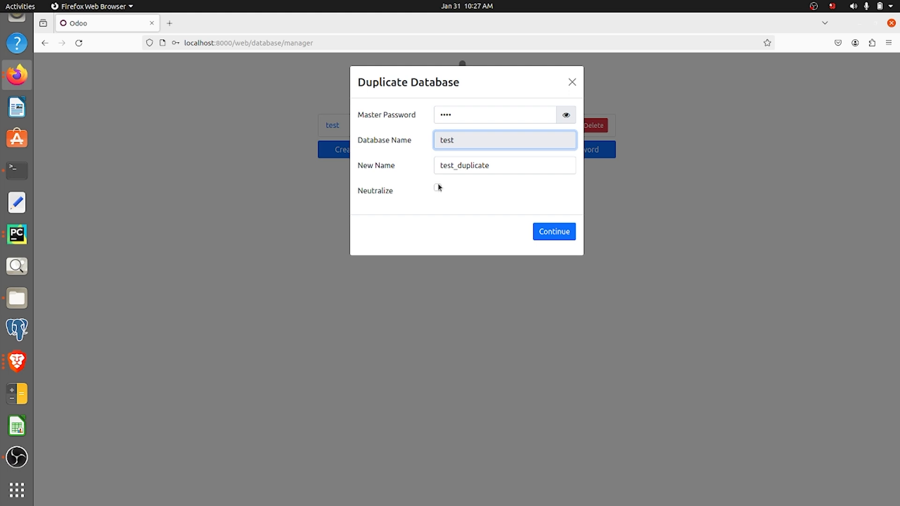
# Step: Tick Neutralize and create the neutralized test_duplicate copy
pyautogui.click(438, 187)
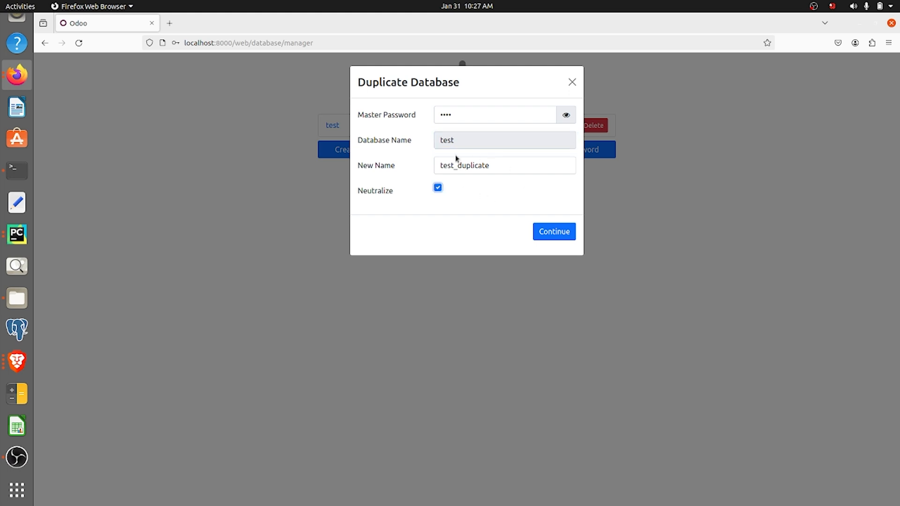
pyautogui.moveTo(434, 156)
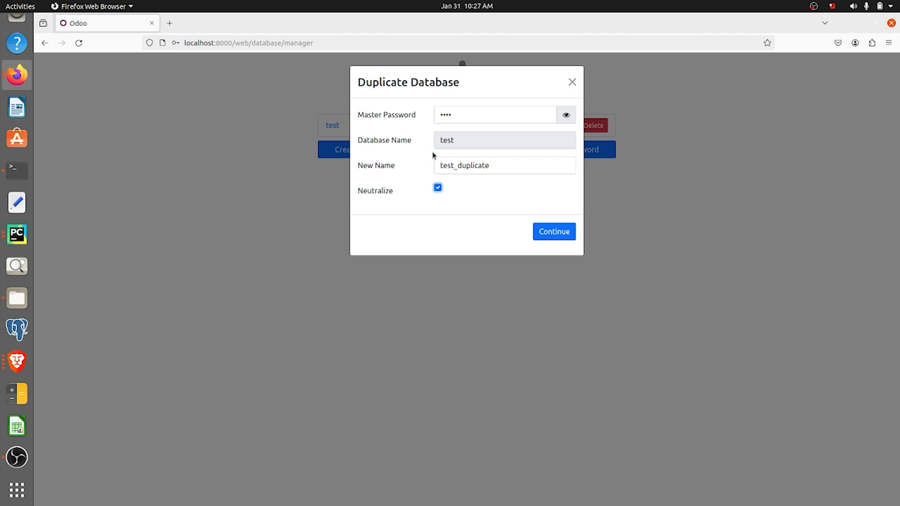
pyautogui.moveTo(481, 159)
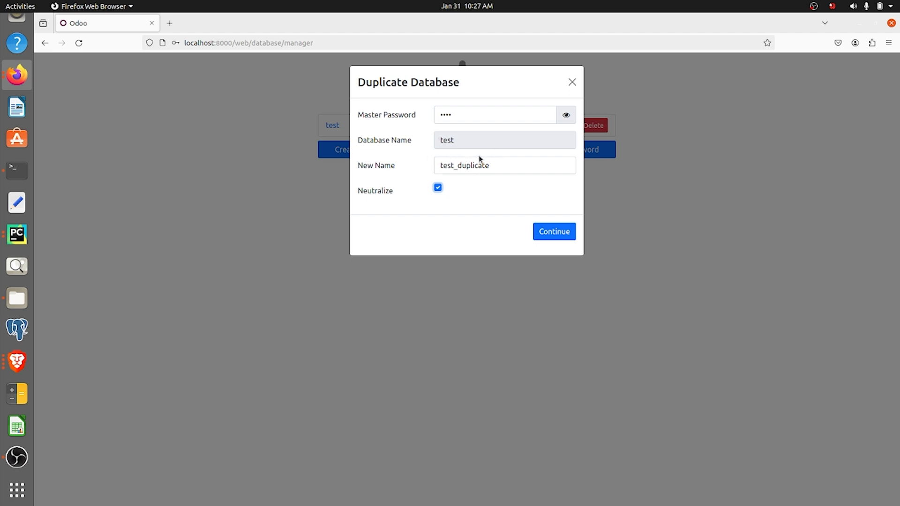
pyautogui.moveTo(472, 182)
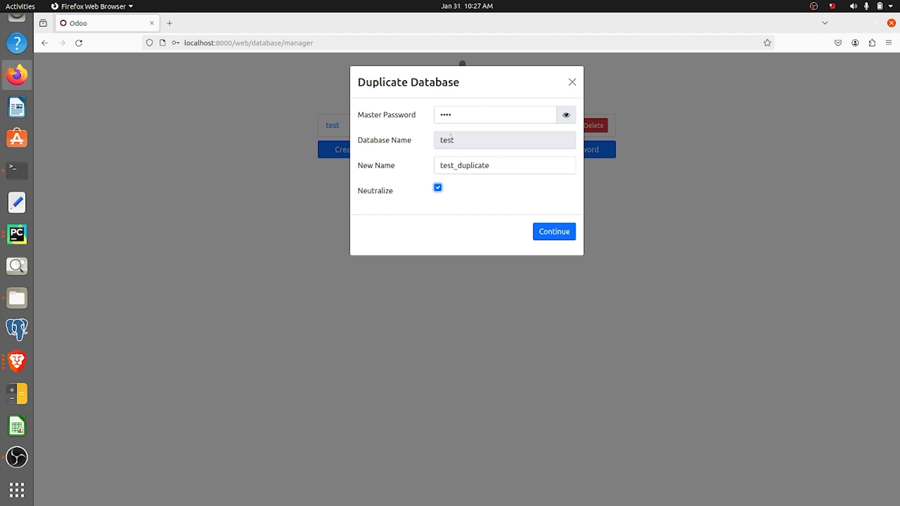
pyautogui.write('-')
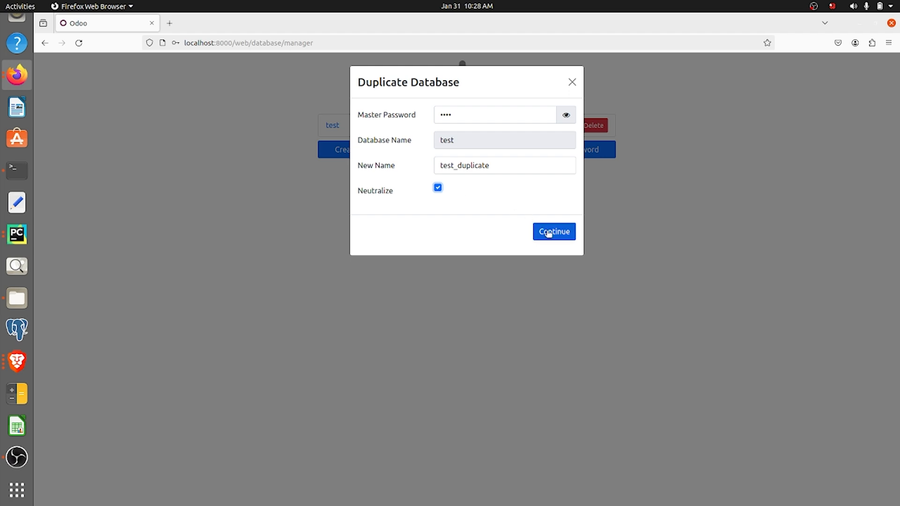
pyautogui.click(553, 232)
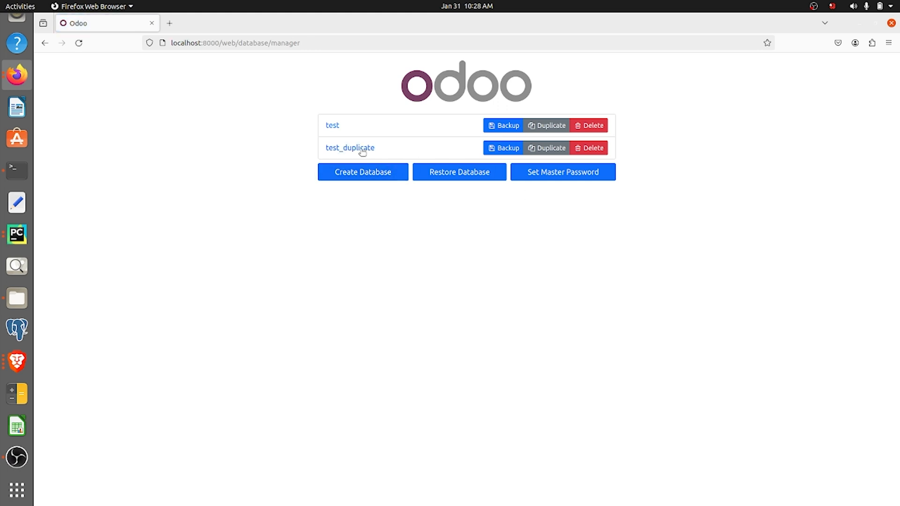
pyautogui.moveTo(475, 144)
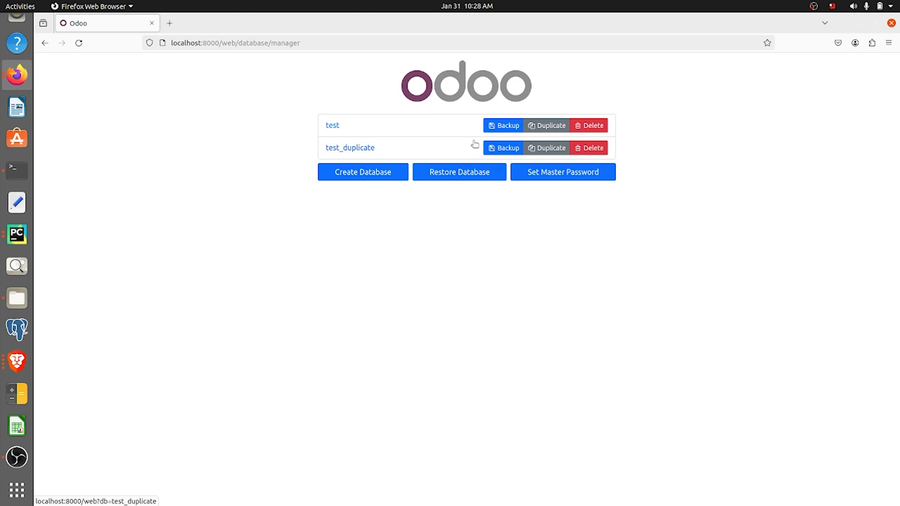
pyautogui.moveTo(404, 125)
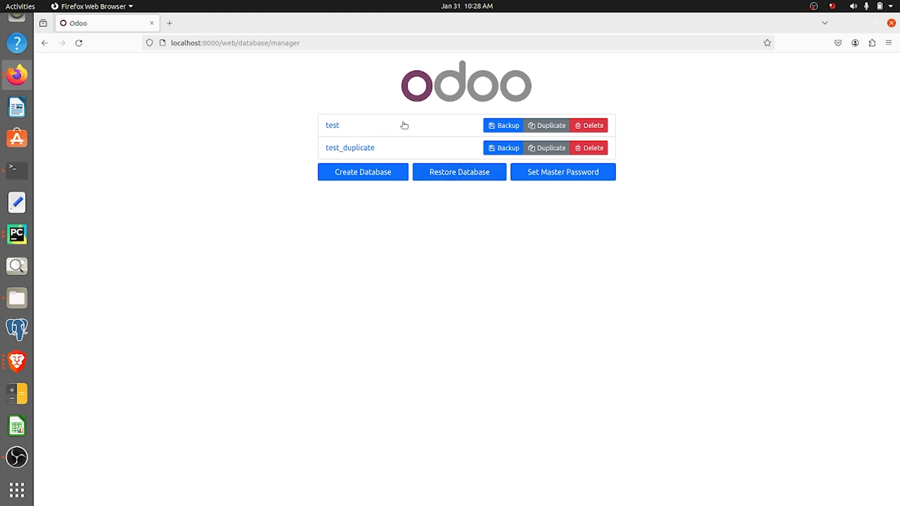
pyautogui.moveTo(419, 117)
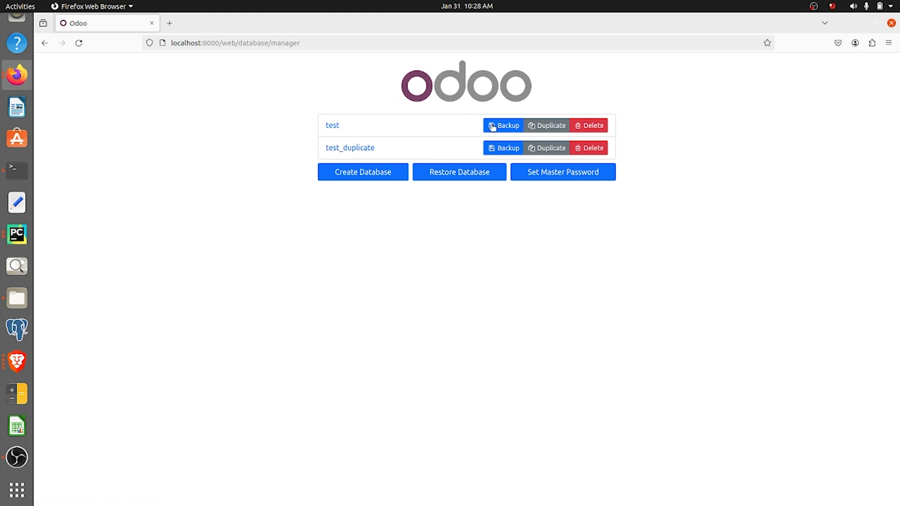
pyautogui.moveTo(472, 121)
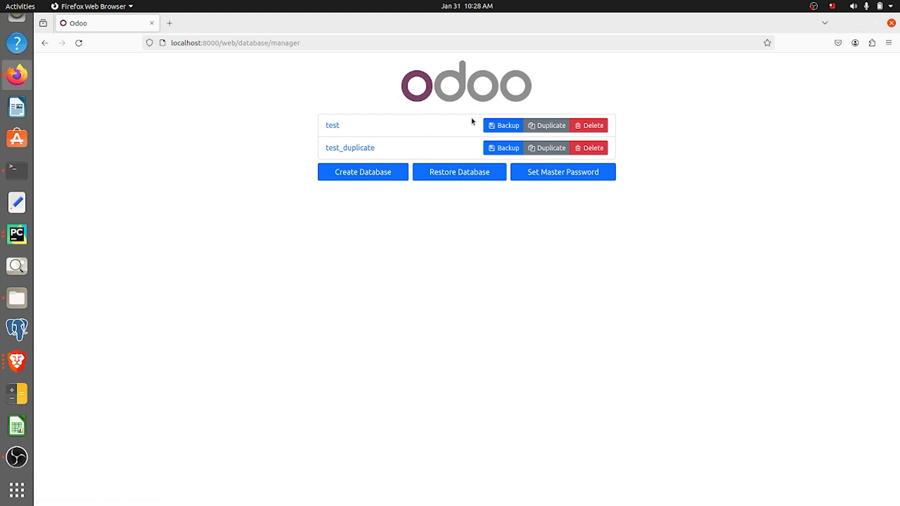
pyautogui.moveTo(350, 147)
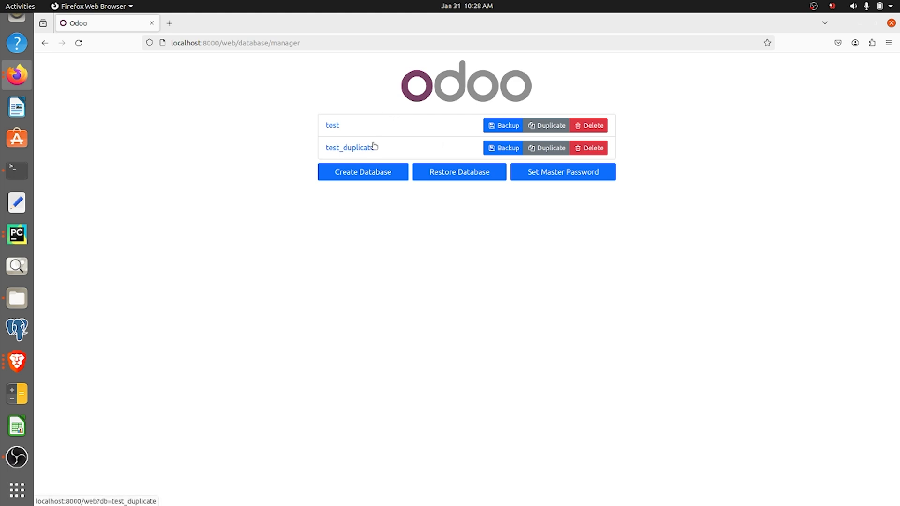
pyautogui.moveTo(349, 143)
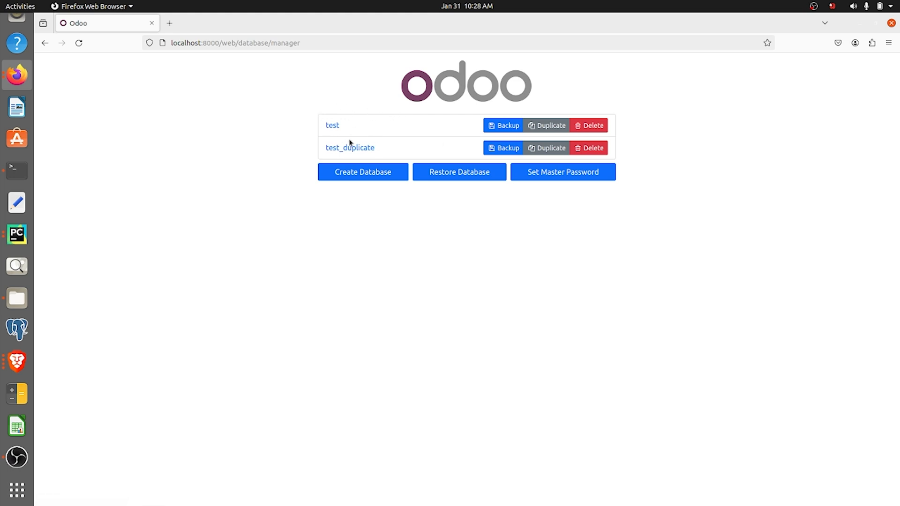
pyautogui.moveTo(310, 102)
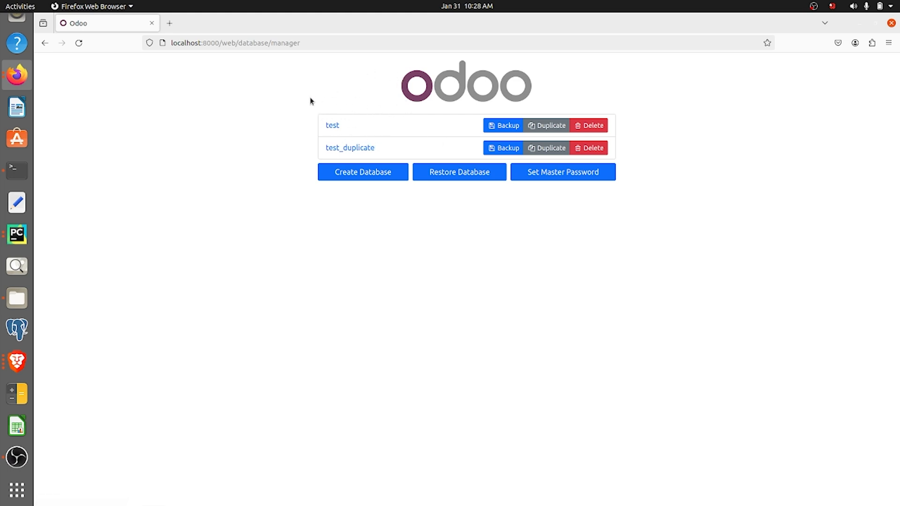
pyautogui.moveTo(355, 127)
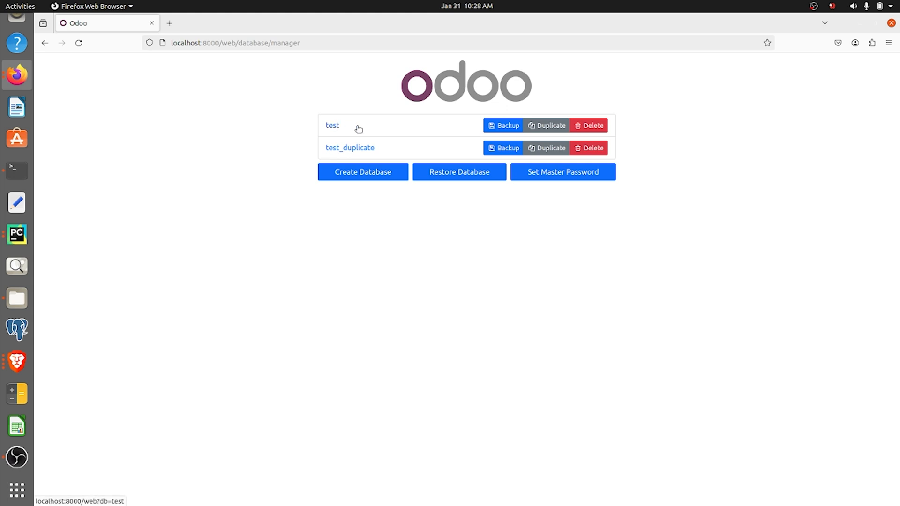
pyautogui.moveTo(394, 115)
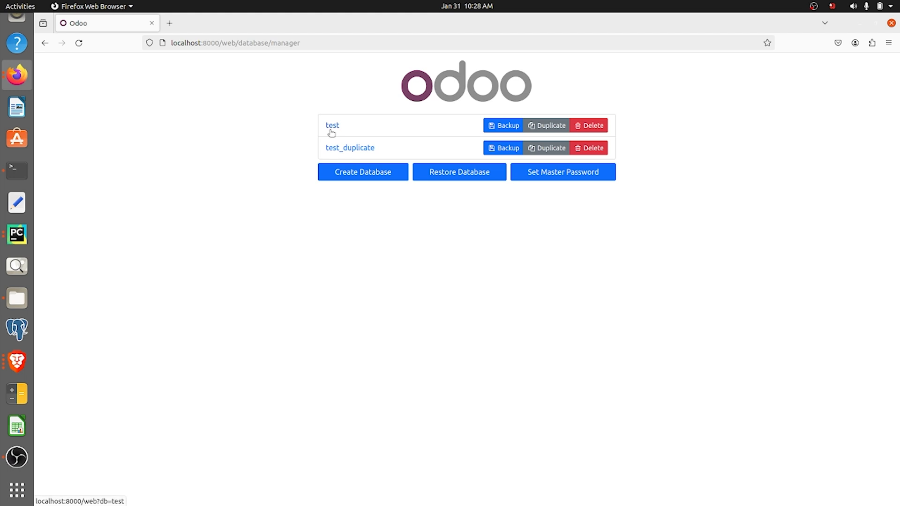
pyautogui.moveTo(351, 148)
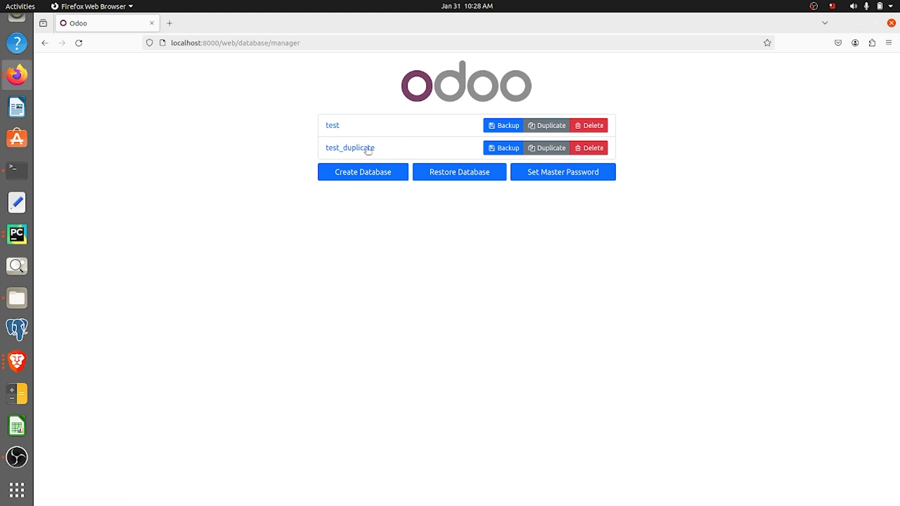
pyautogui.moveTo(341, 123)
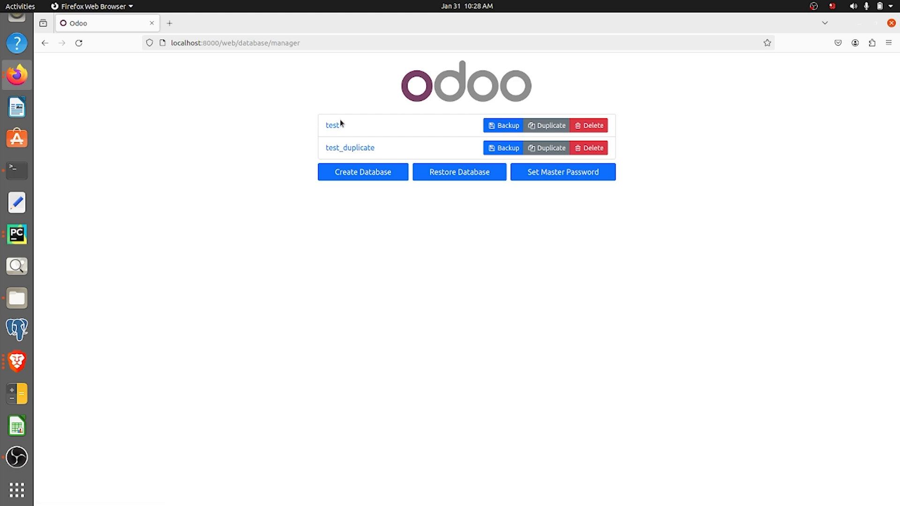
# Step: Delete the test_duplicate database and confirm the deletion
pyautogui.click(589, 148)
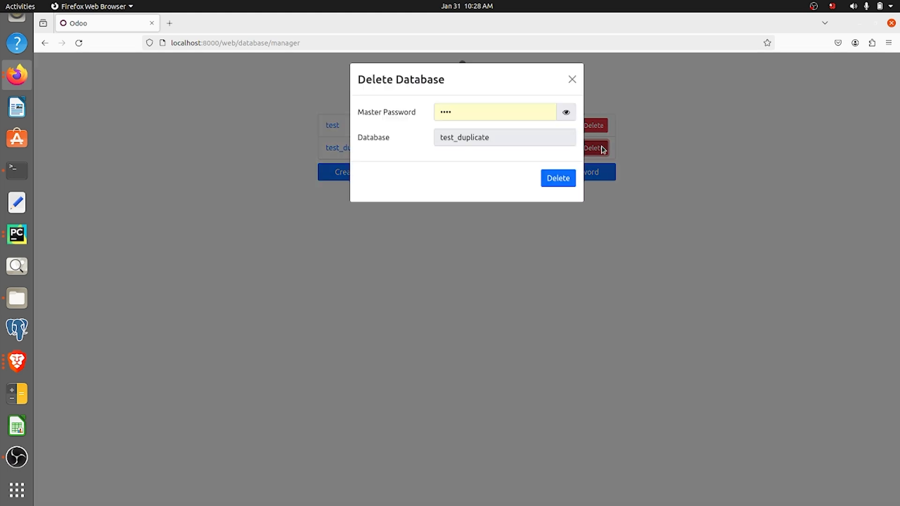
pyautogui.click(556, 179)
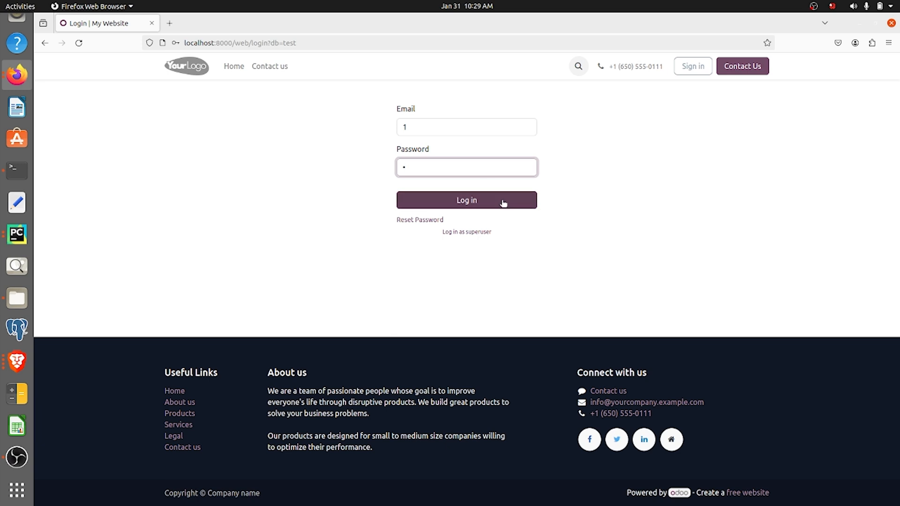
# Step: Sign into test, visit Apps, then open Company Management's employee list showing record 111
pyautogui.click(466, 200)
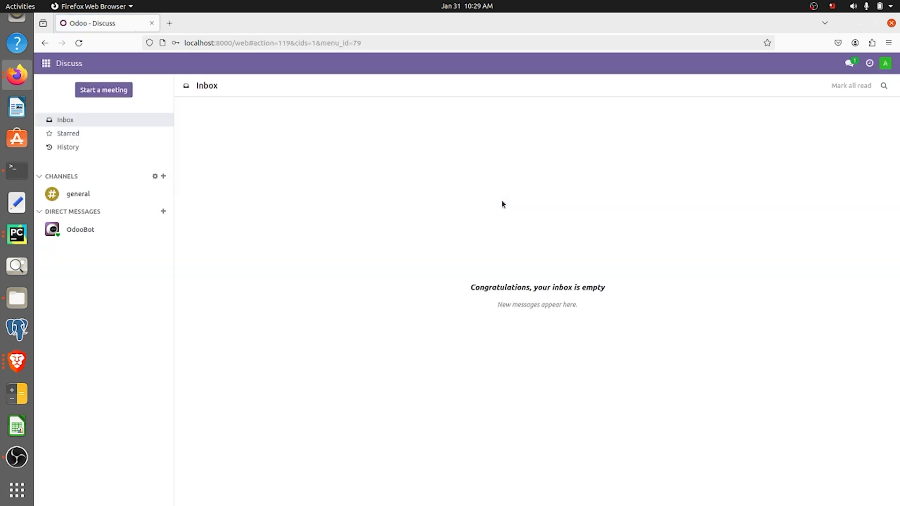
pyautogui.click(46, 63)
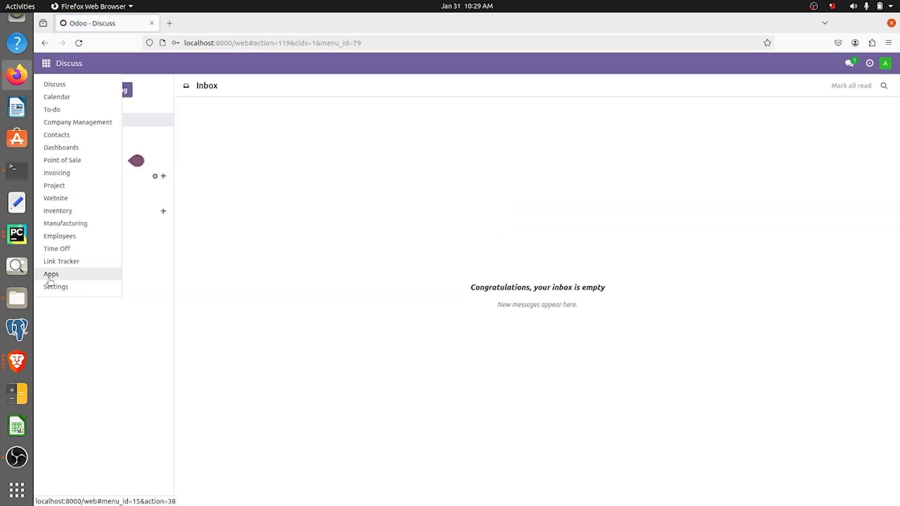
pyautogui.click(51, 274)
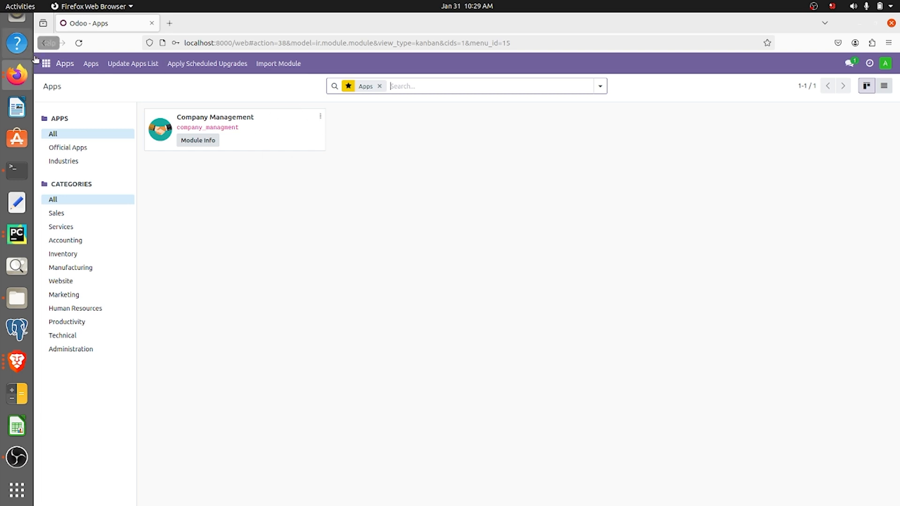
pyautogui.click(46, 64)
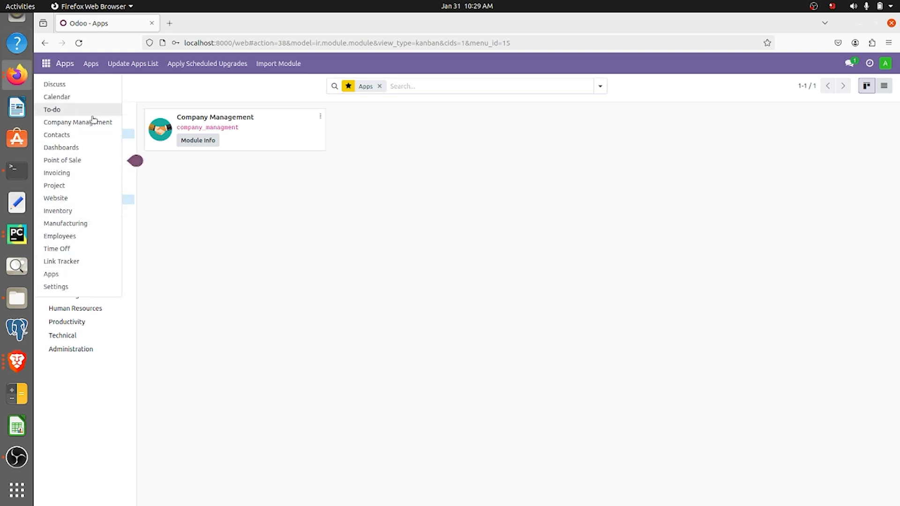
pyautogui.click(77, 122)
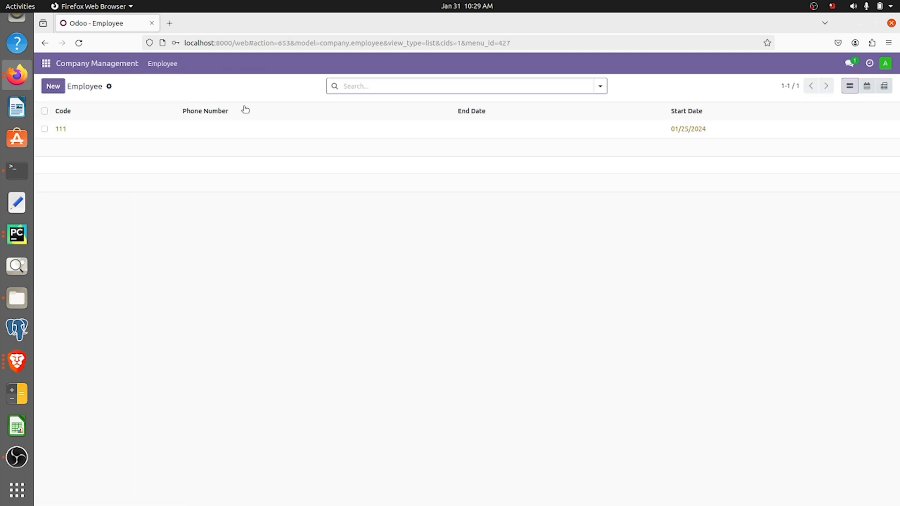
pyautogui.click(885, 63)
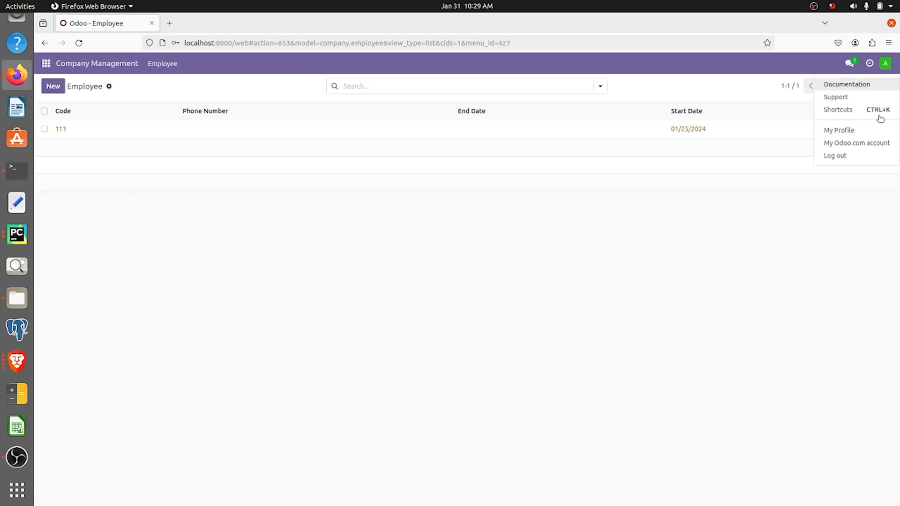
# Step: Sign out of test and start editing the address toward the database manager
pyautogui.click(834, 155)
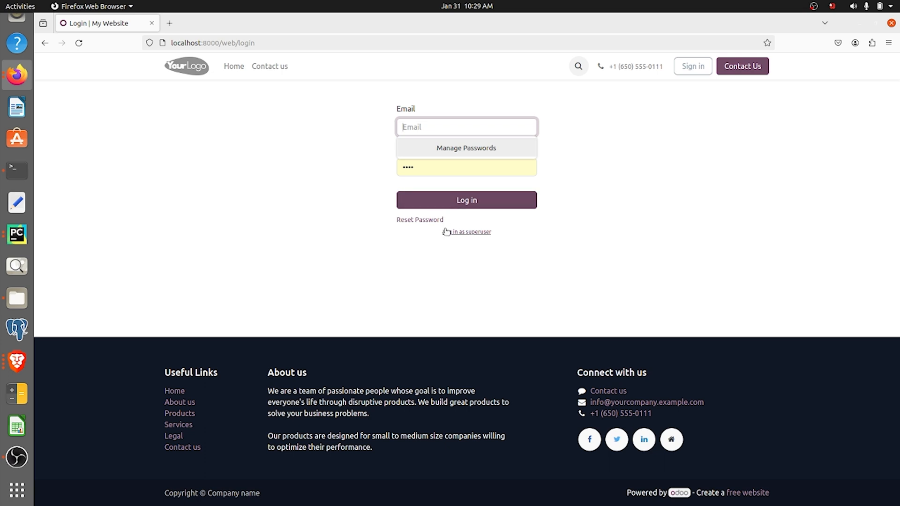
pyautogui.click(212, 42)
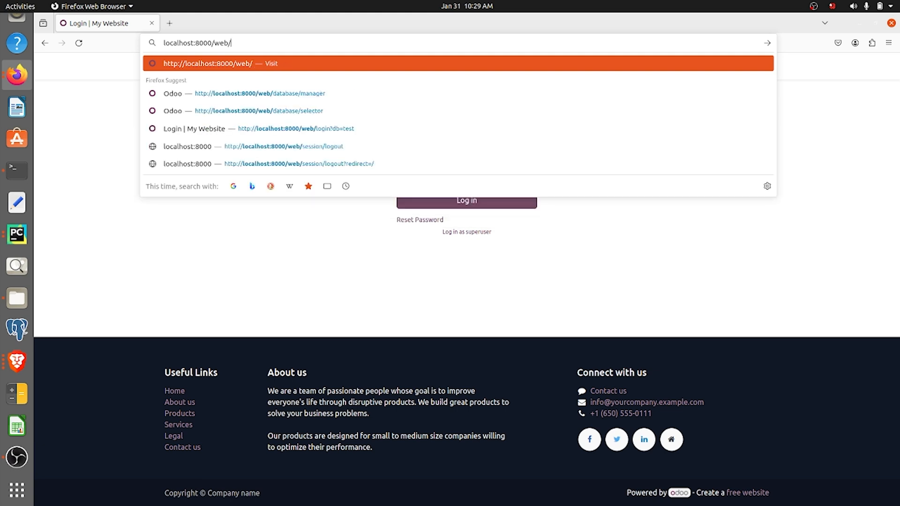
pyautogui.moveTo(345, 93)
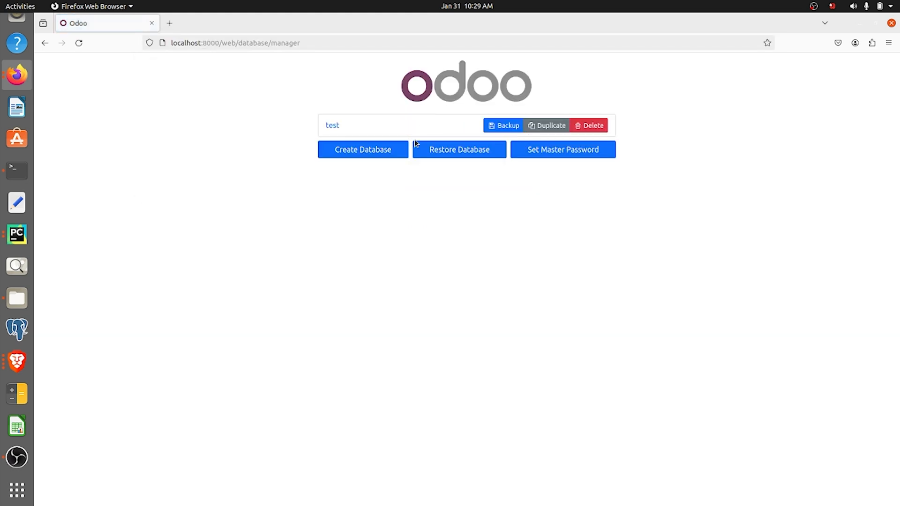
# Step: Duplicate test as 'test_duplicate' with Neutralize ticked
pyautogui.click(549, 125)
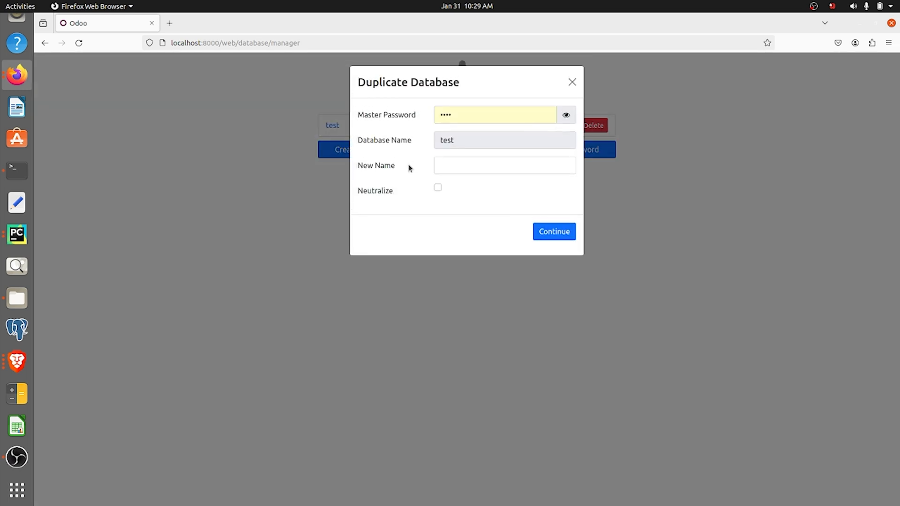
pyautogui.write('test')
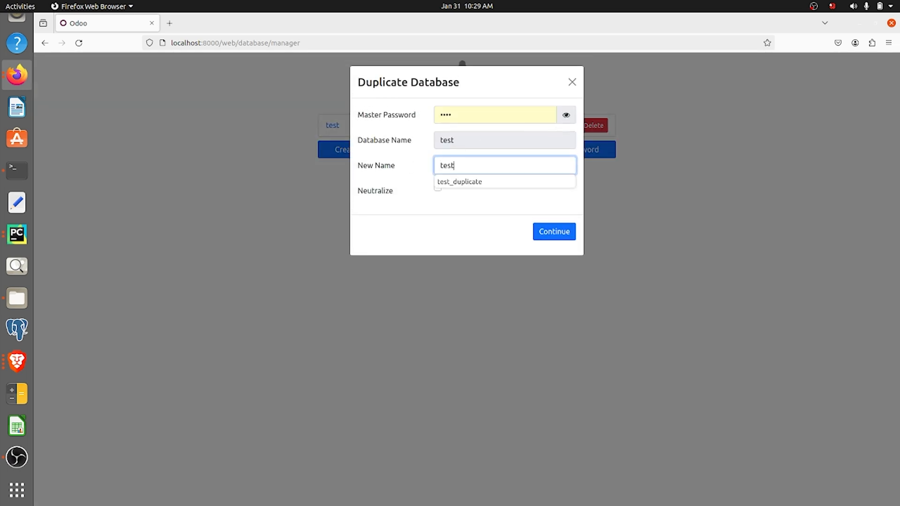
pyautogui.click(553, 231)
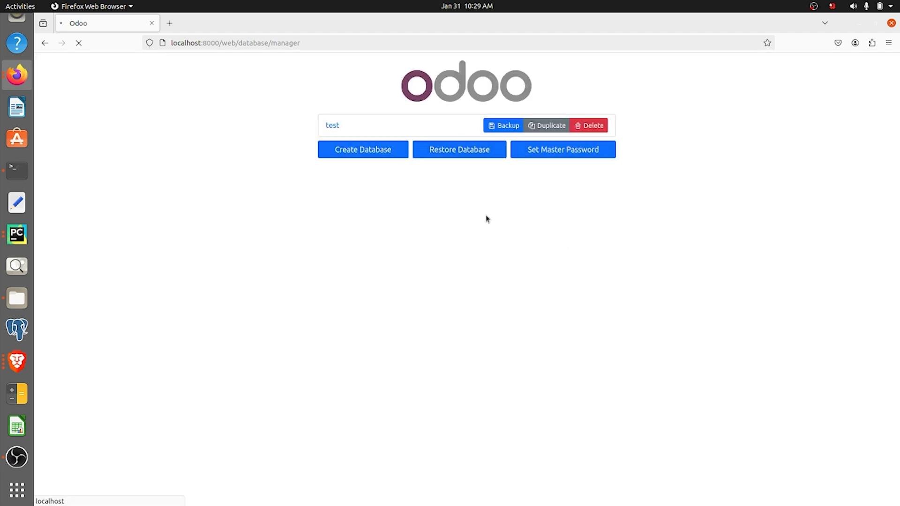
pyautogui.click(545, 125)
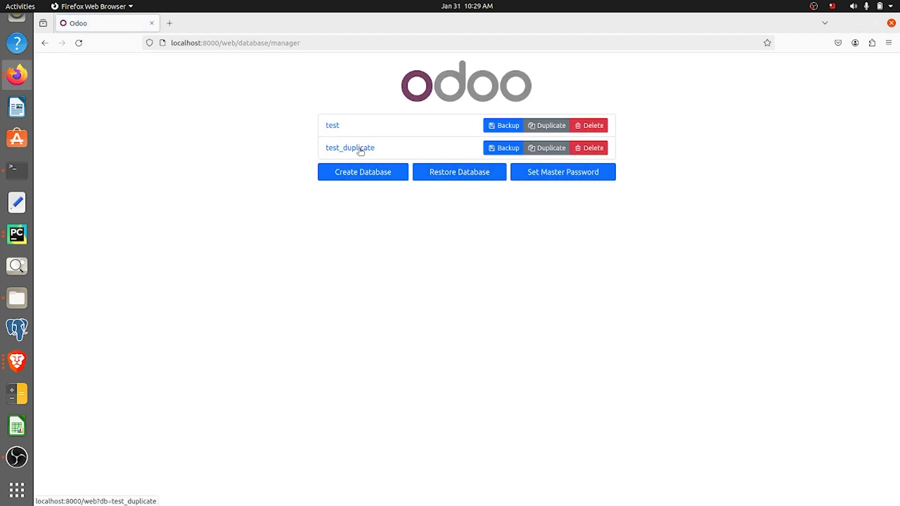
# Step: Sign into test_duplicate and open its Company Management employees, showing record 111
pyautogui.click(350, 148)
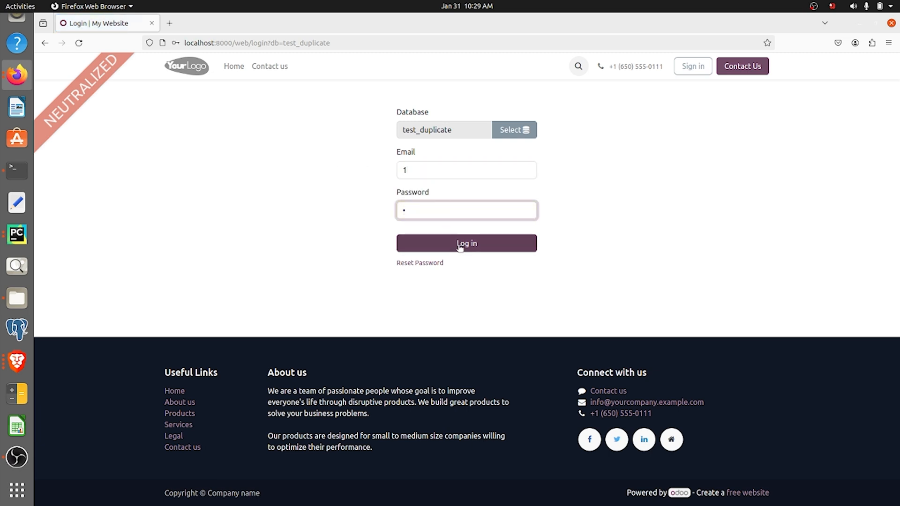
pyautogui.click(466, 243)
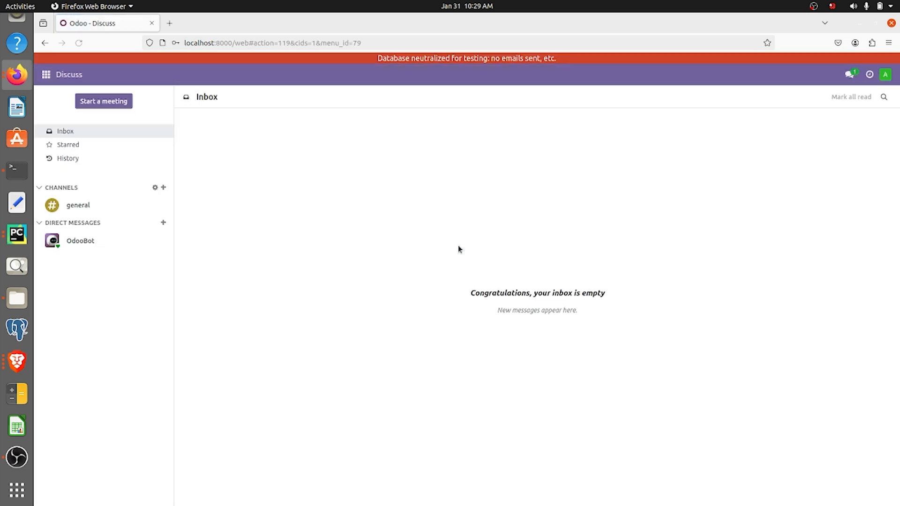
pyautogui.click(46, 74)
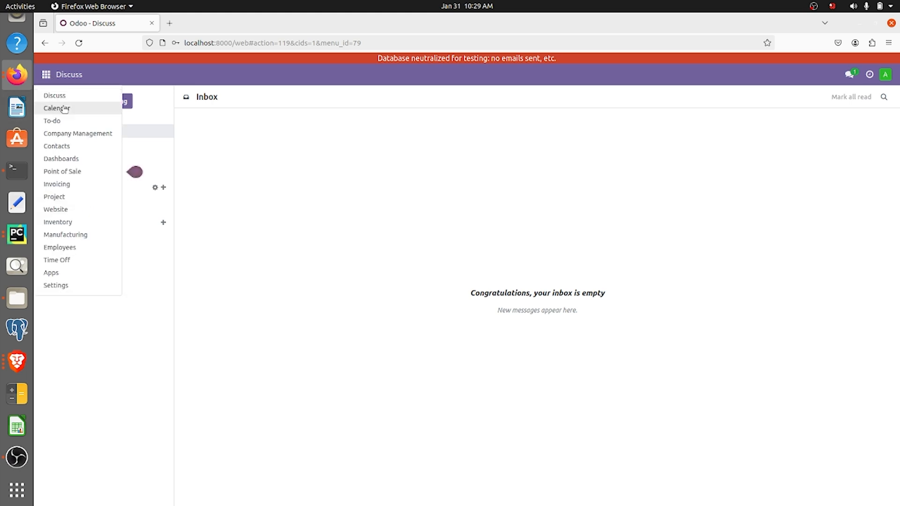
pyautogui.click(77, 133)
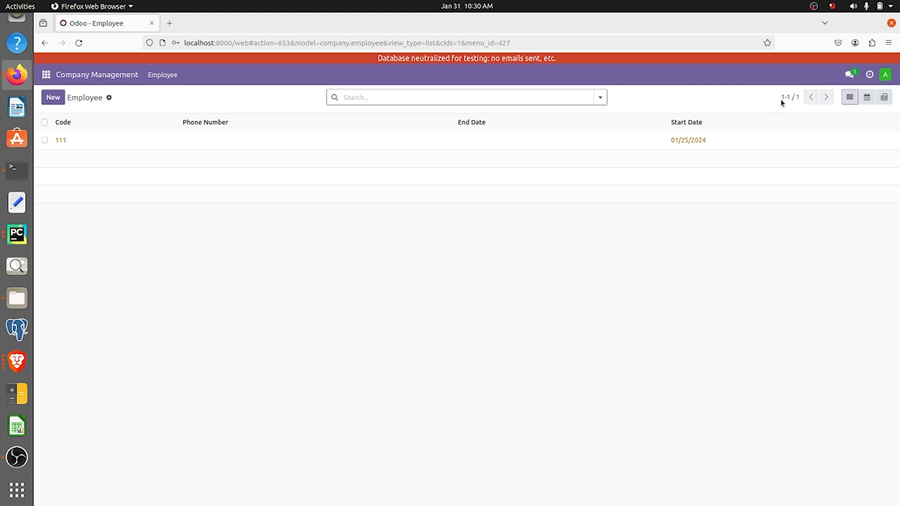
# Step: Log out of test_duplicate from the avatar menu
pyautogui.click(888, 74)
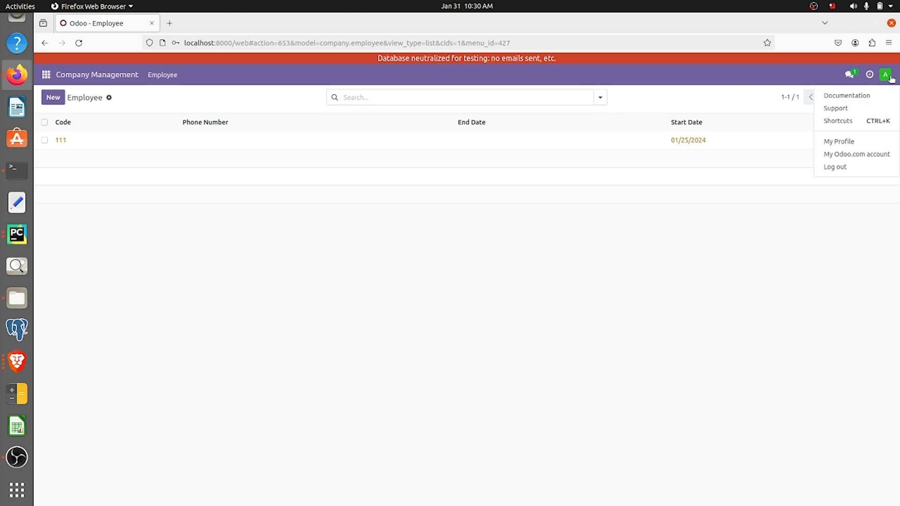
pyautogui.click(835, 167)
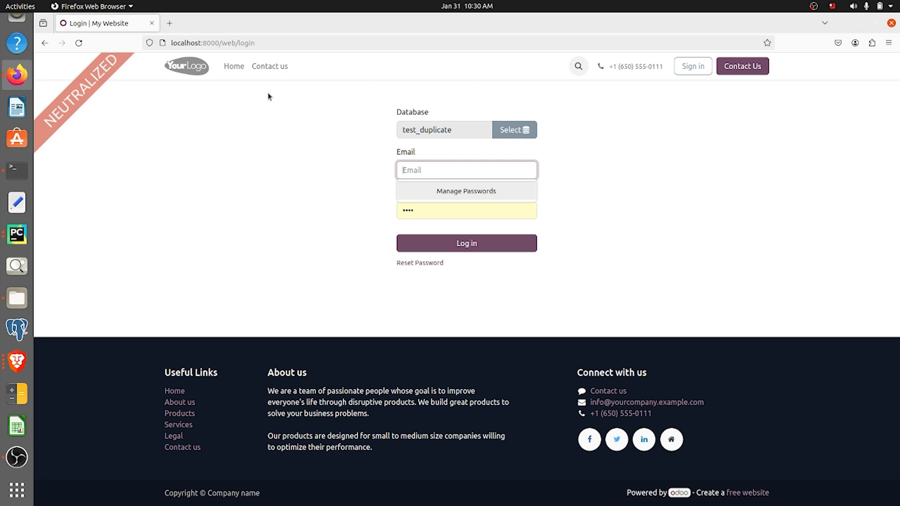
pyautogui.moveTo(293, 53)
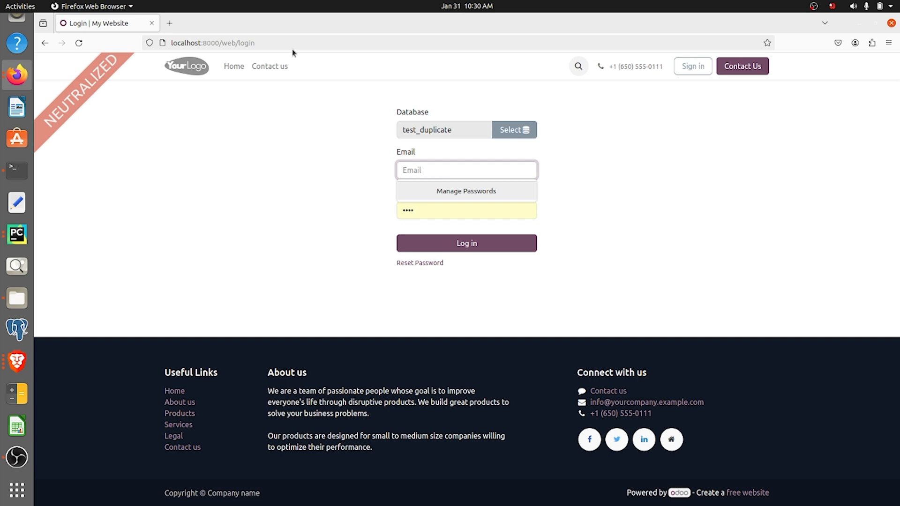
pyautogui.moveTo(361, 143)
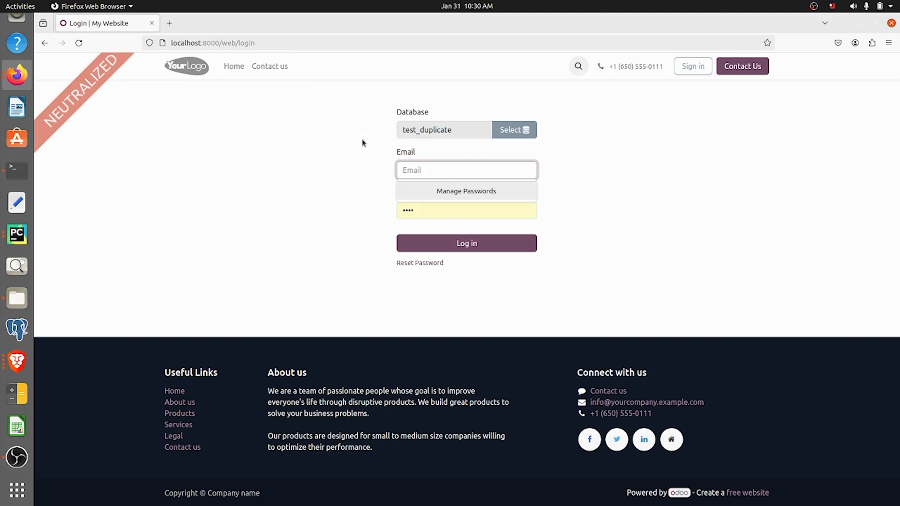